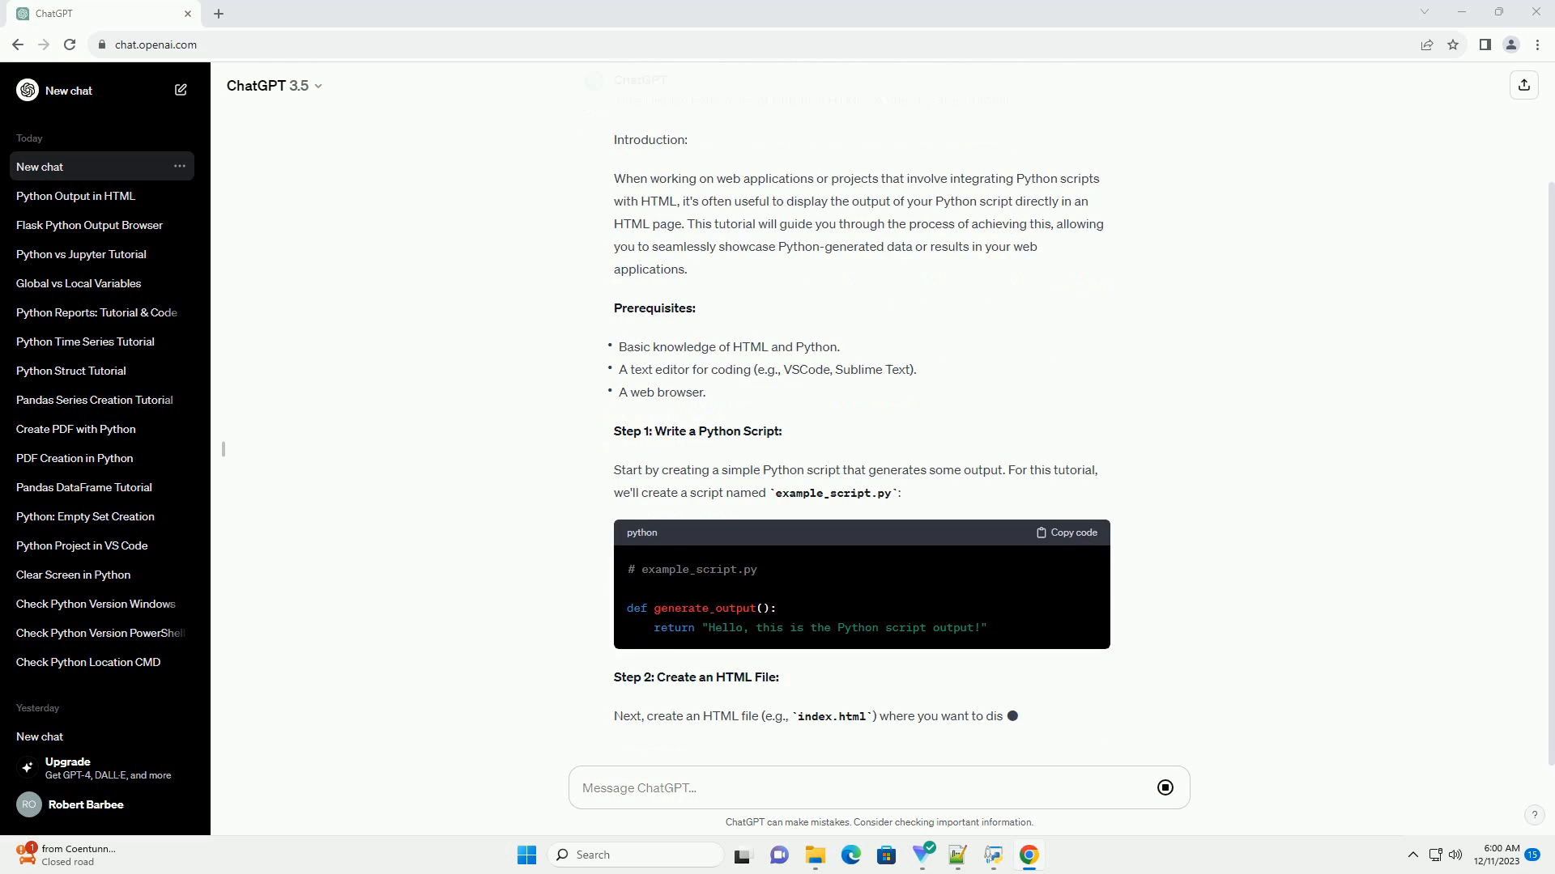
scroll(down, 3)
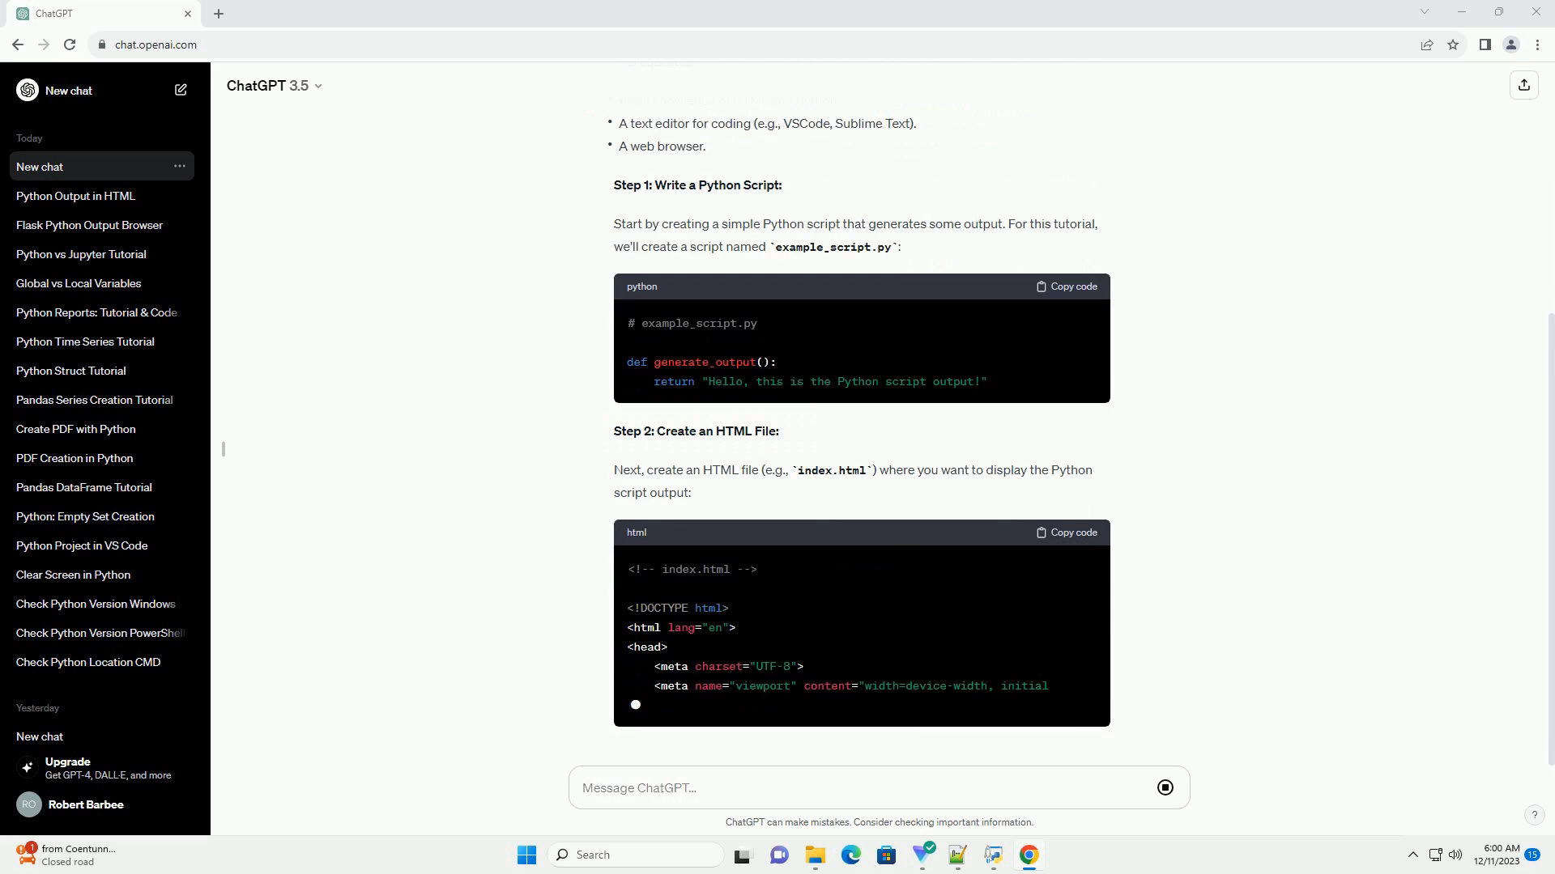
scroll(down, 3)
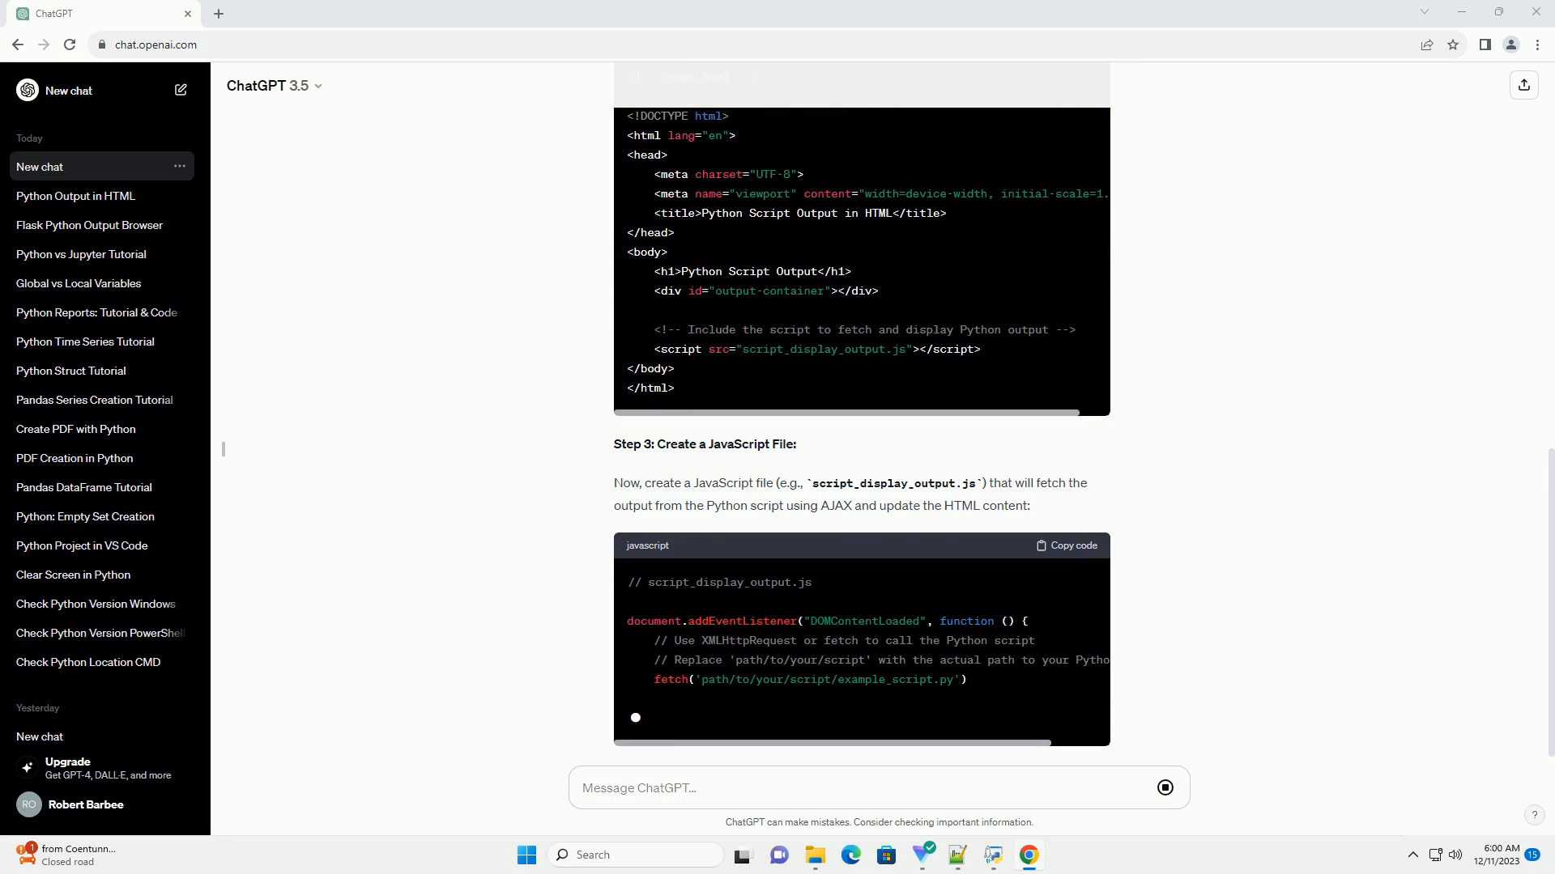
scroll(down, 3)
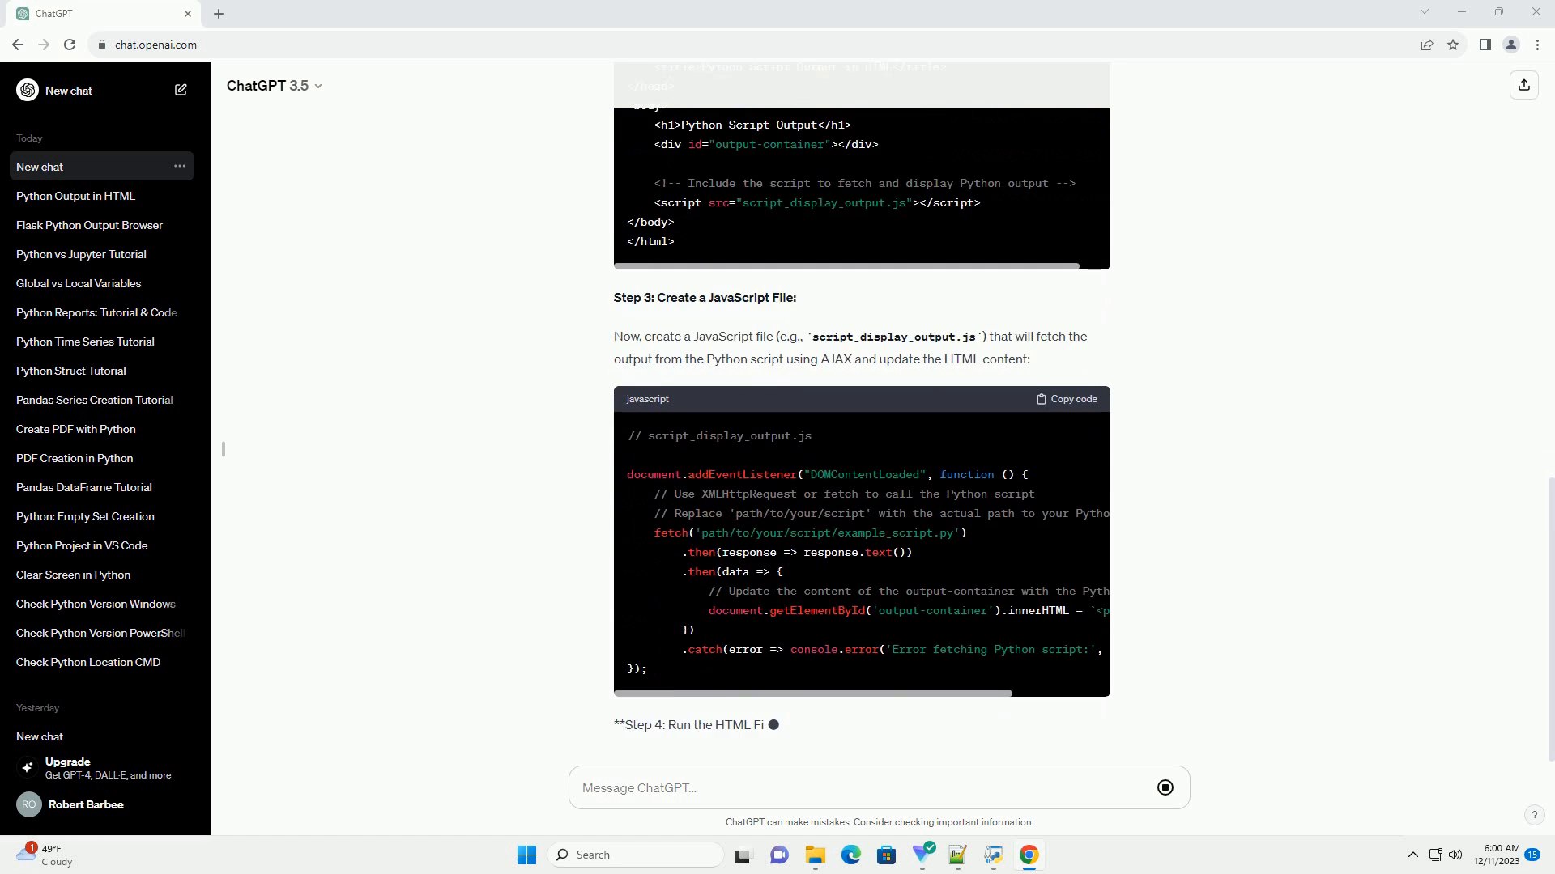
scroll(down, 3)
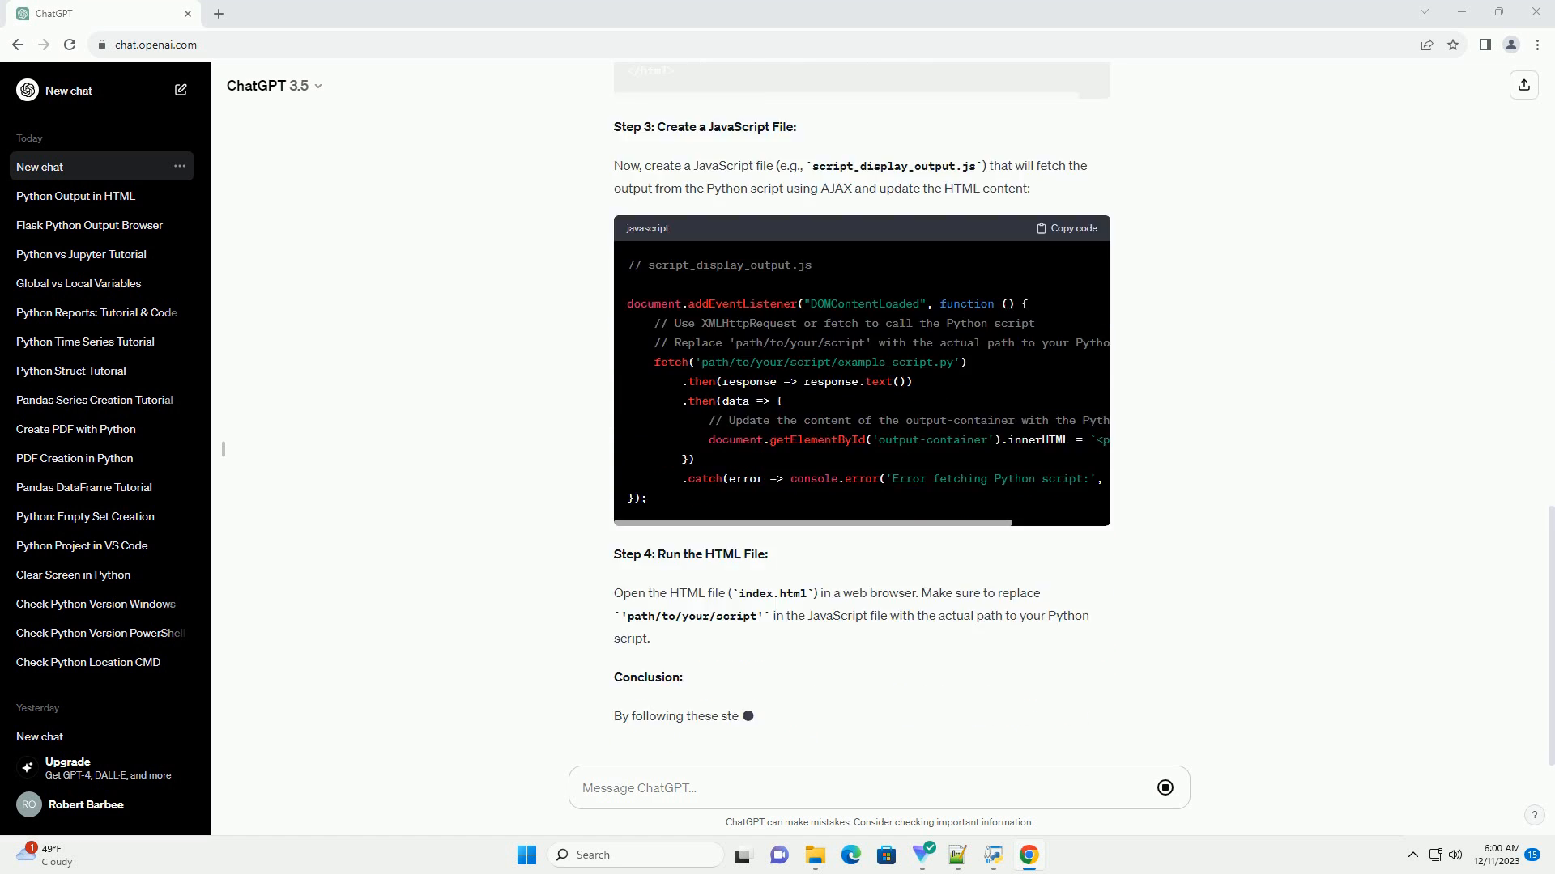